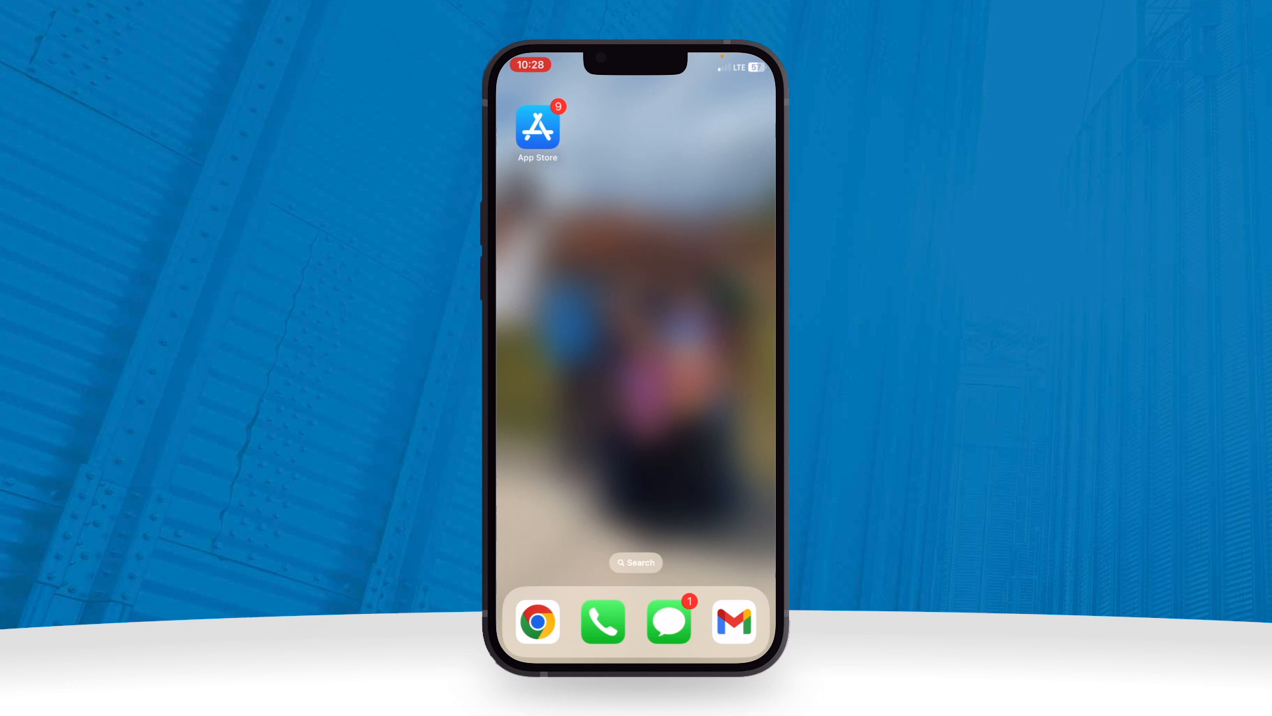
# Search the App Store for opisystems, launch Blue Lite, and allow Bluetooth access
pyautogui.click(538, 127)
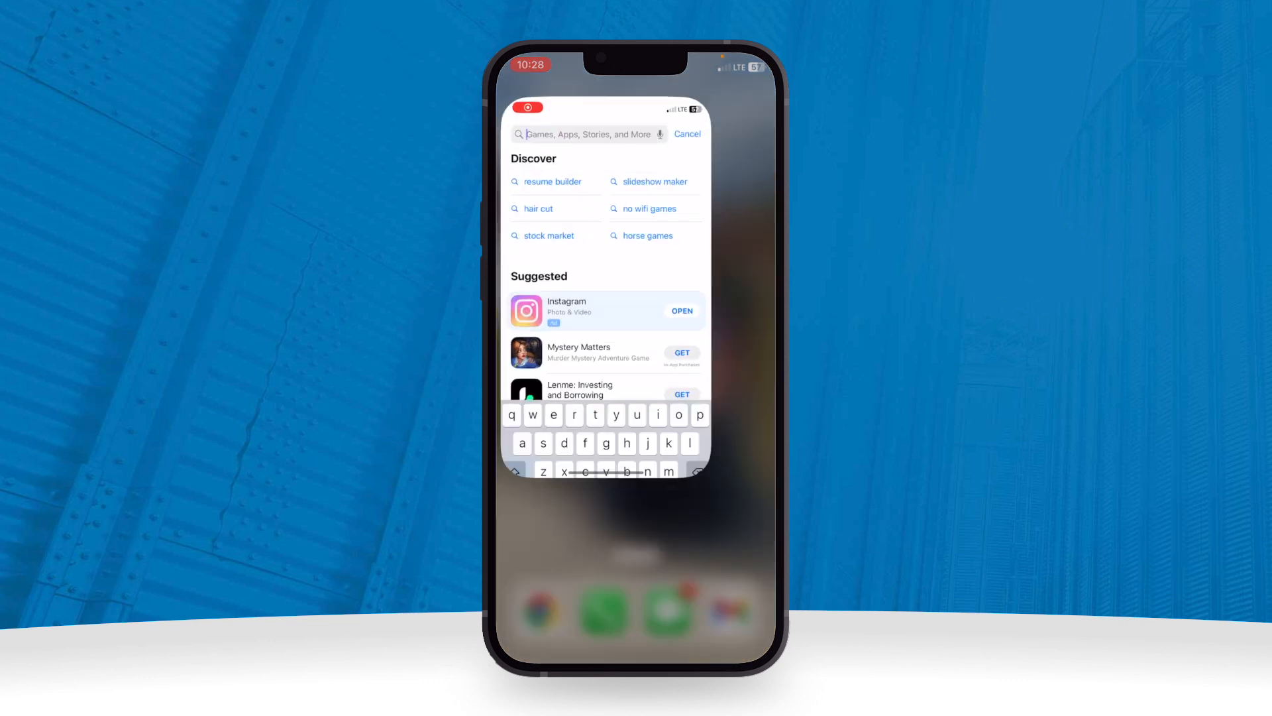
pyautogui.write('opisystems')
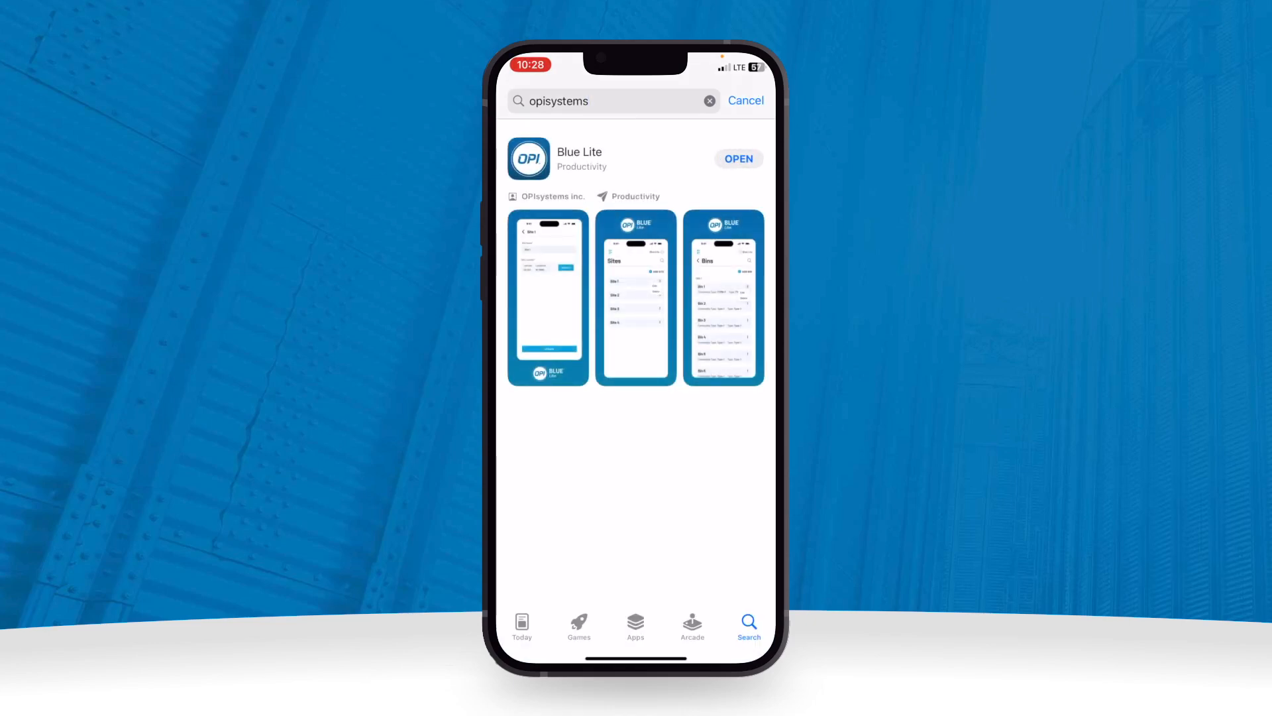
pyautogui.click(737, 158)
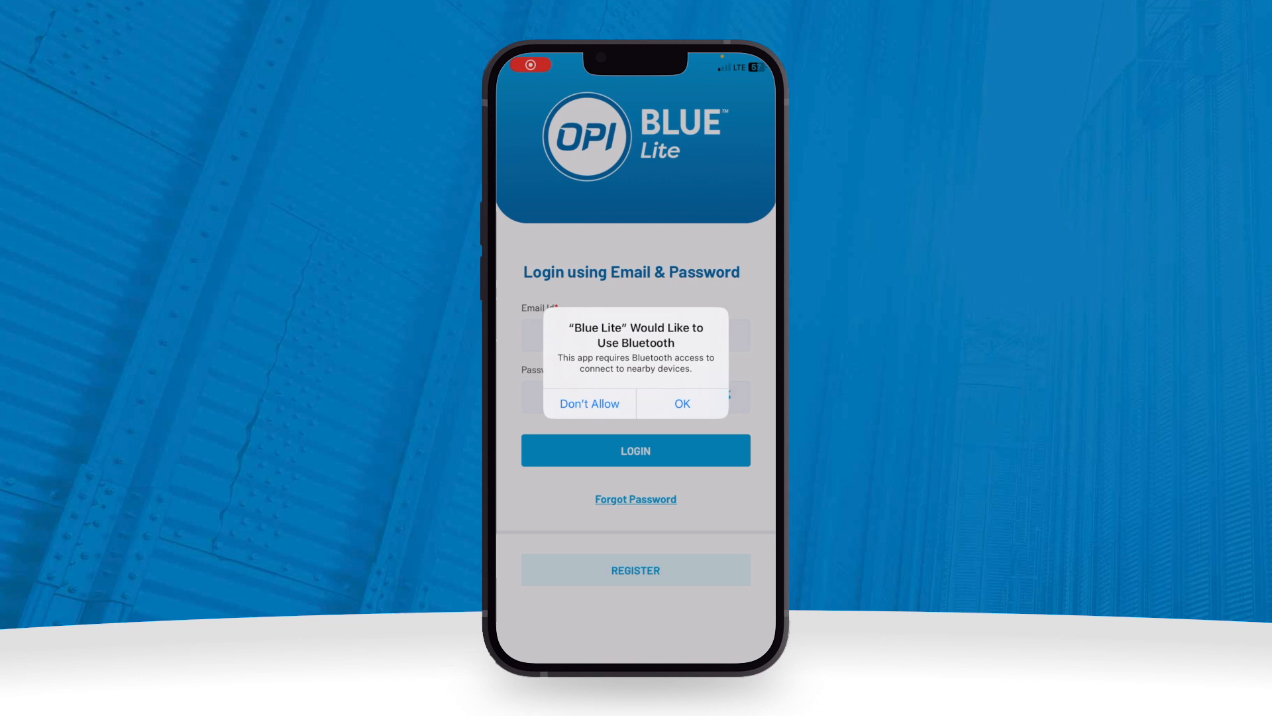
pyautogui.click(682, 403)
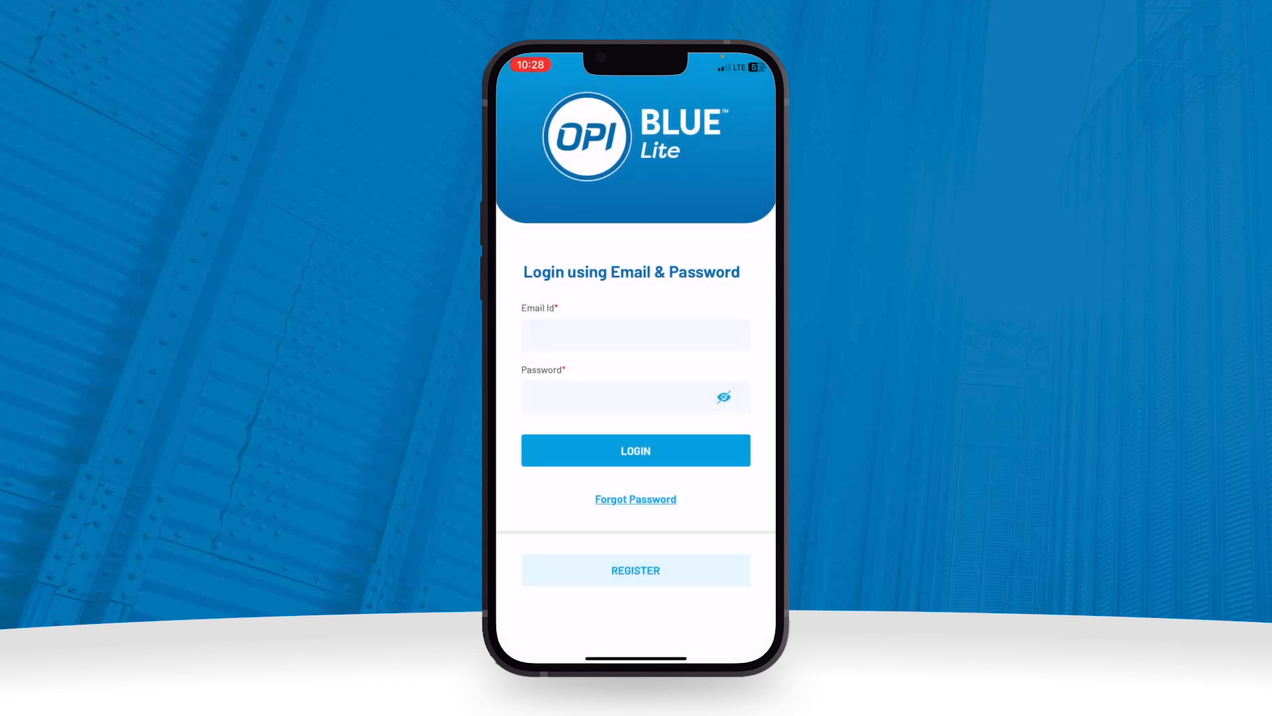
pyautogui.click(636, 569)
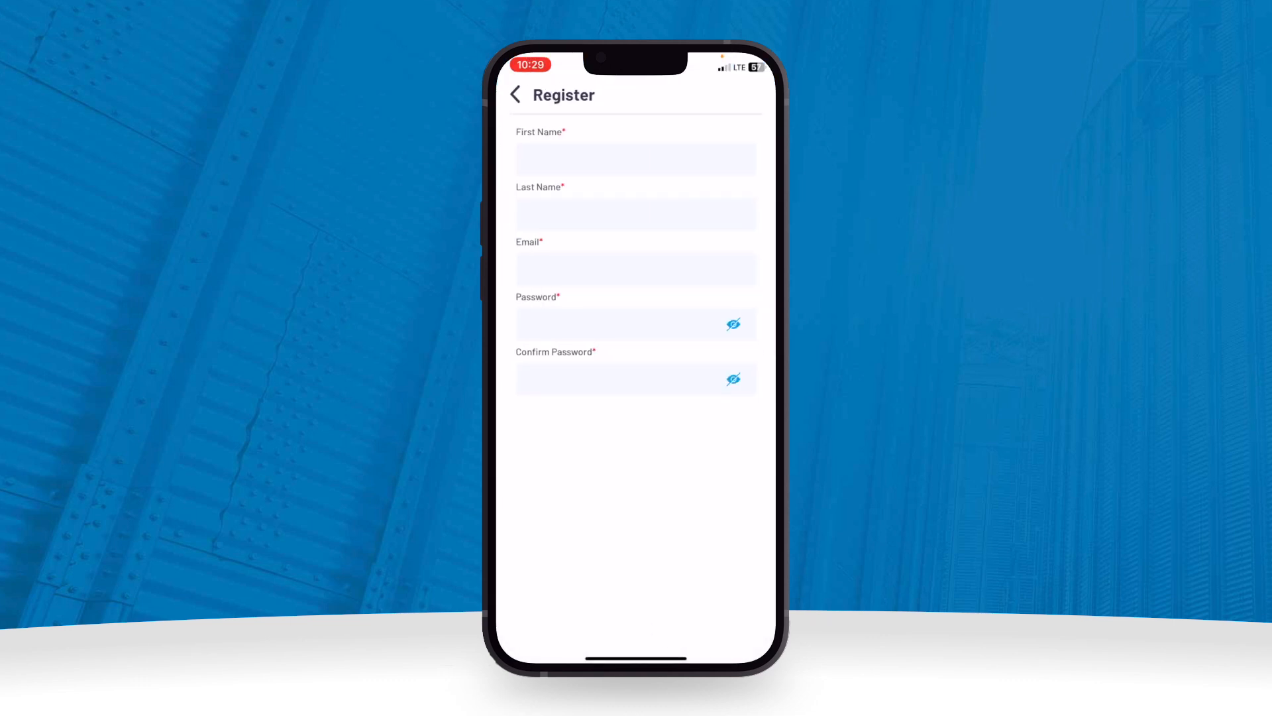
pyautogui.write('Tom')
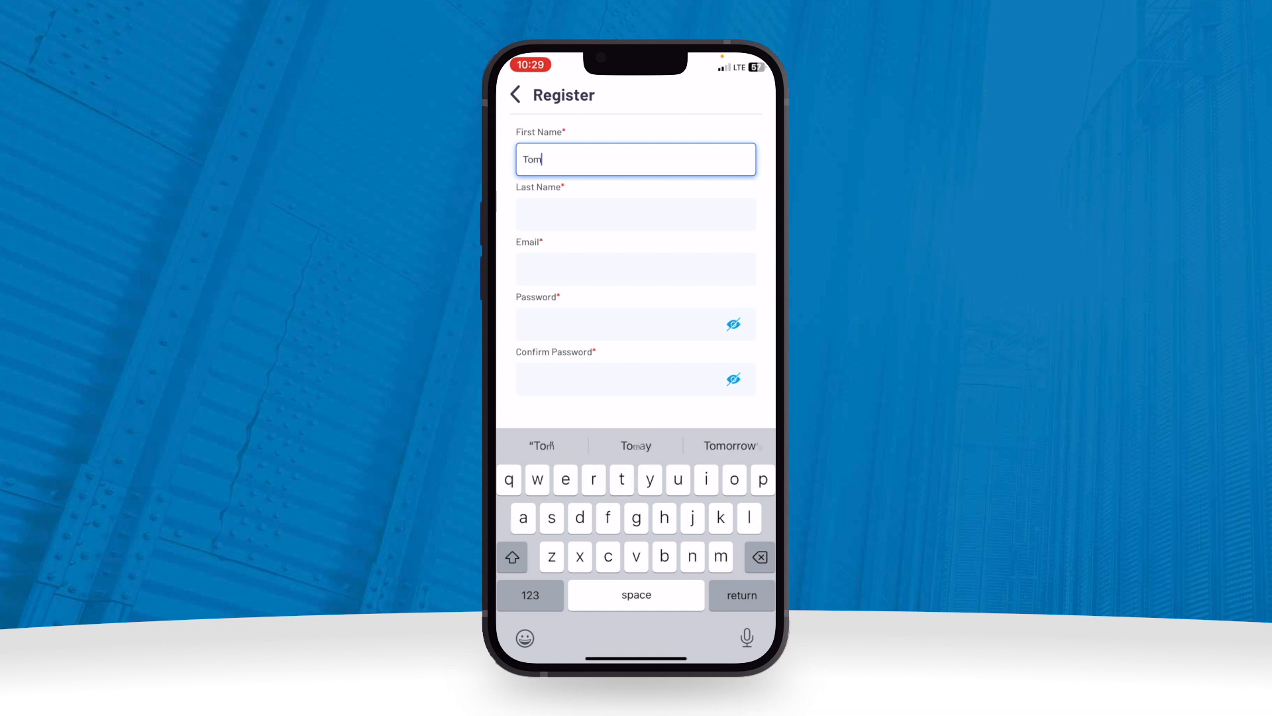
pyautogui.click(636, 268)
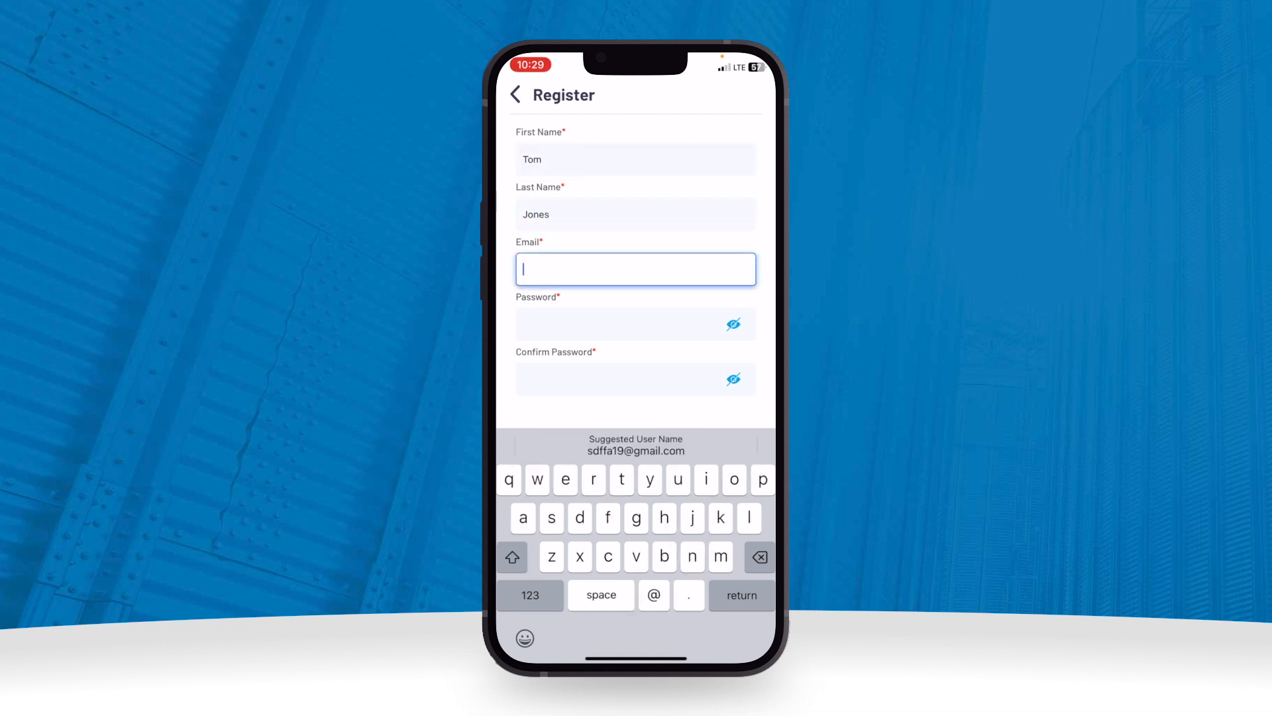
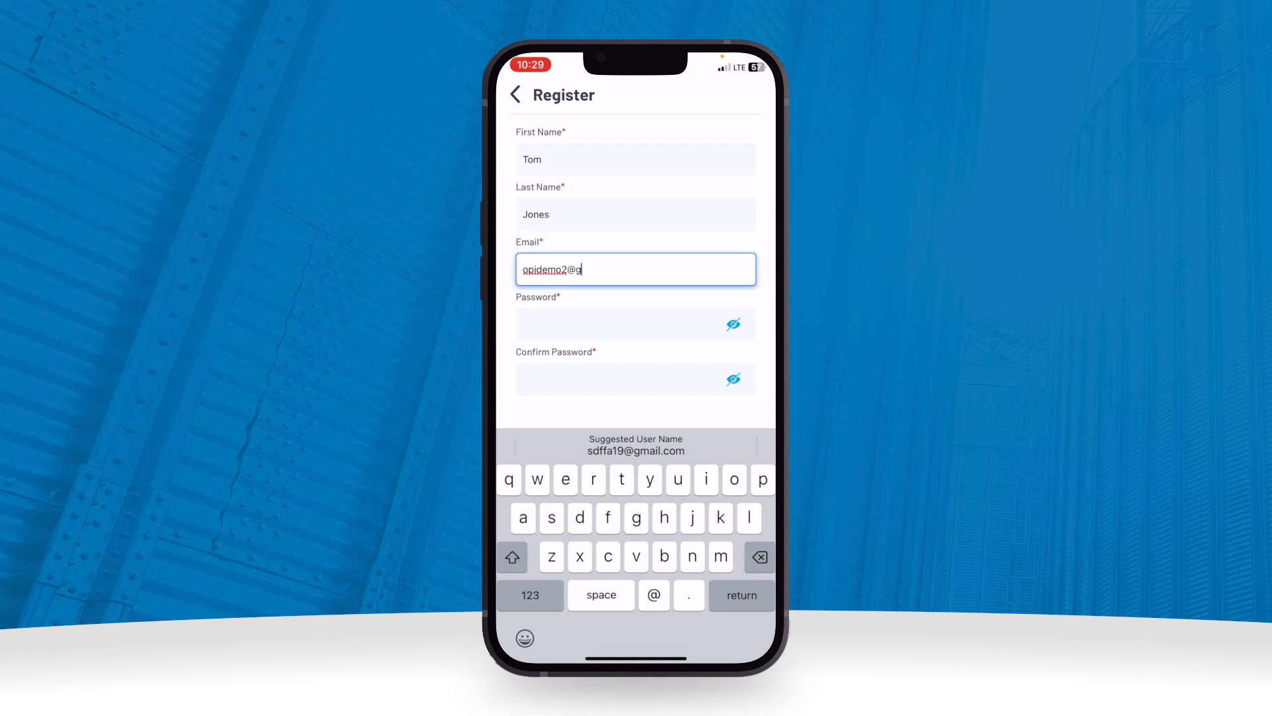
pyautogui.click(632, 324)
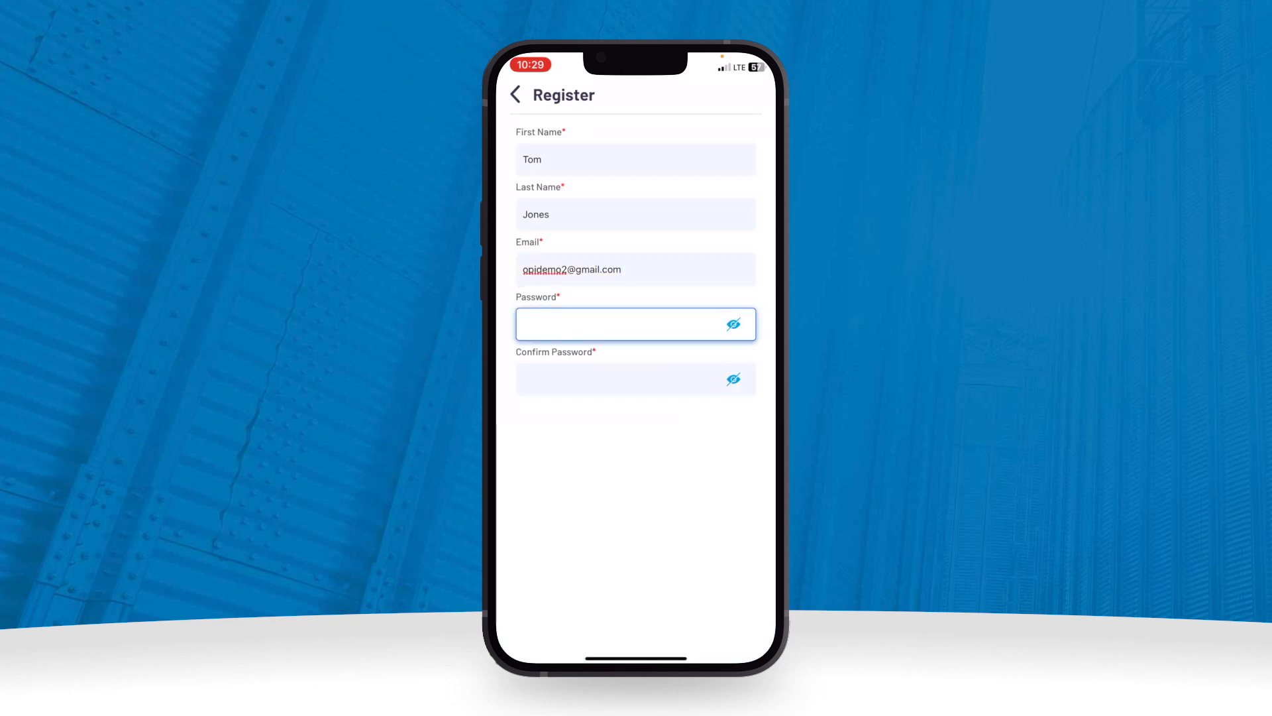
pyautogui.scroll(-3)
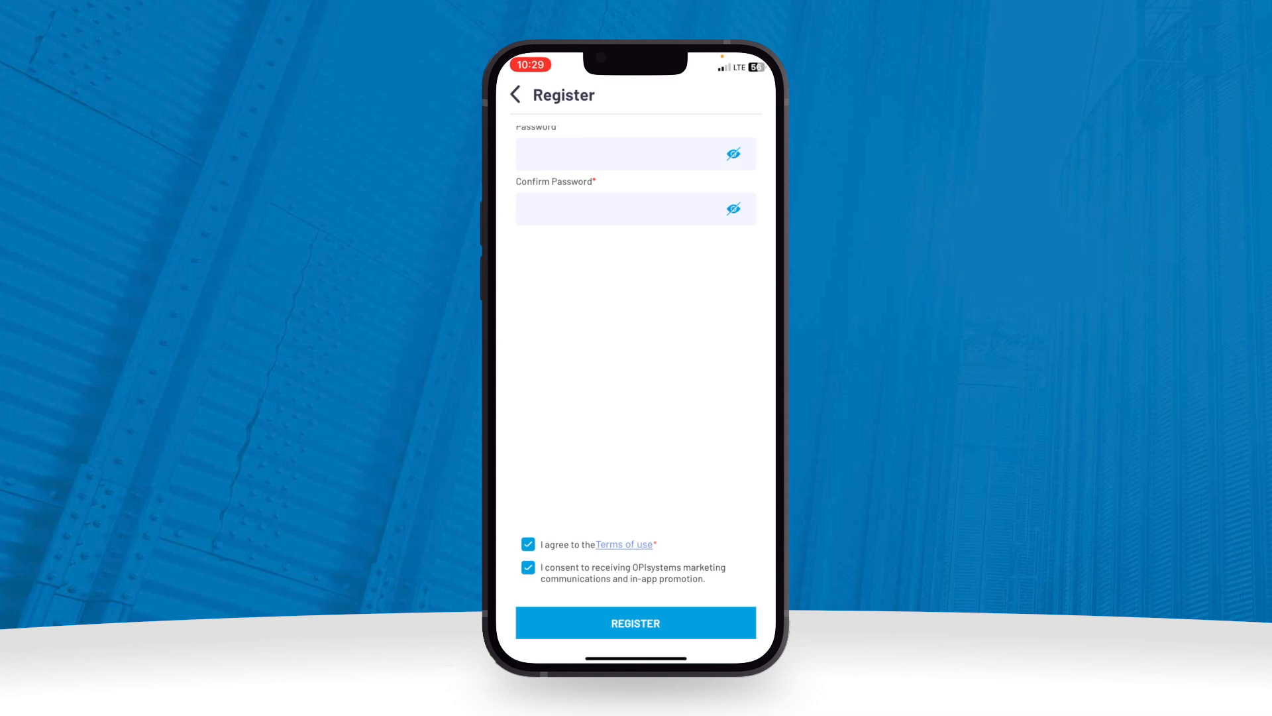
pyautogui.click(635, 623)
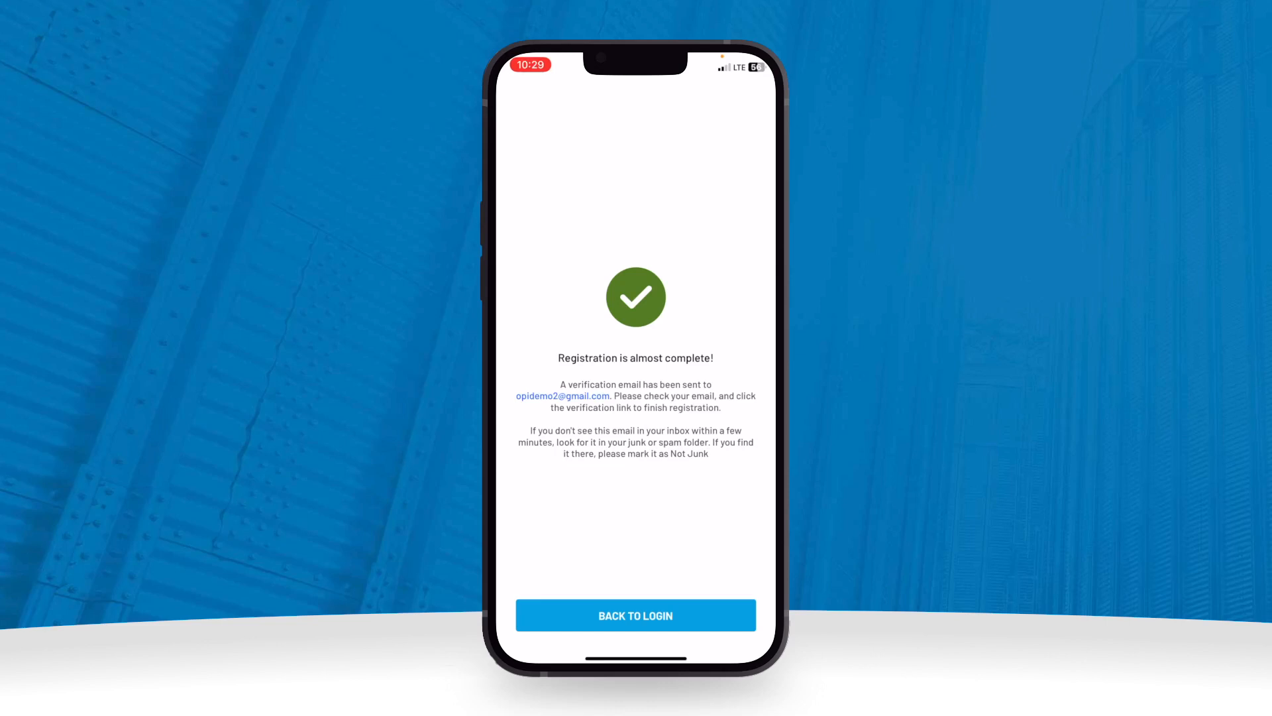
# Return to login from the registration notice and check the Gmail inbox
pyautogui.click(636, 615)
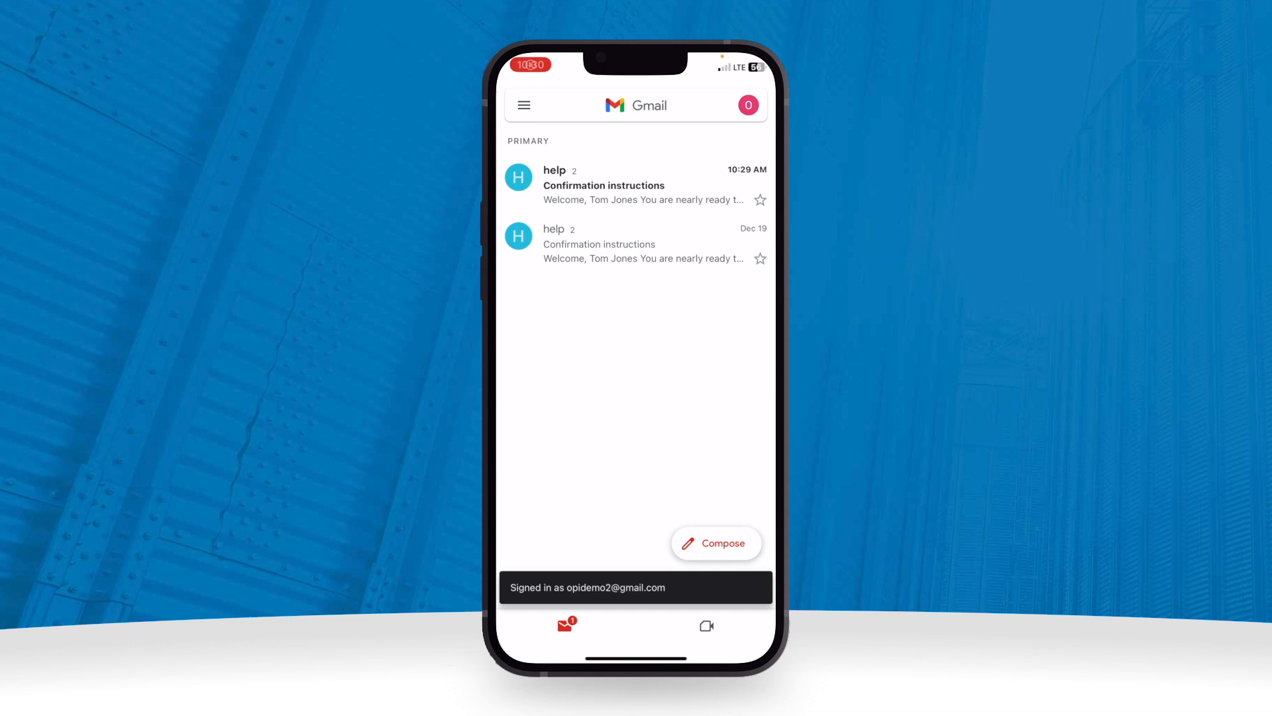
# Open the newest Confirmation instructions email, verify the account, and return to Blue Lite
pyautogui.click(641, 185)
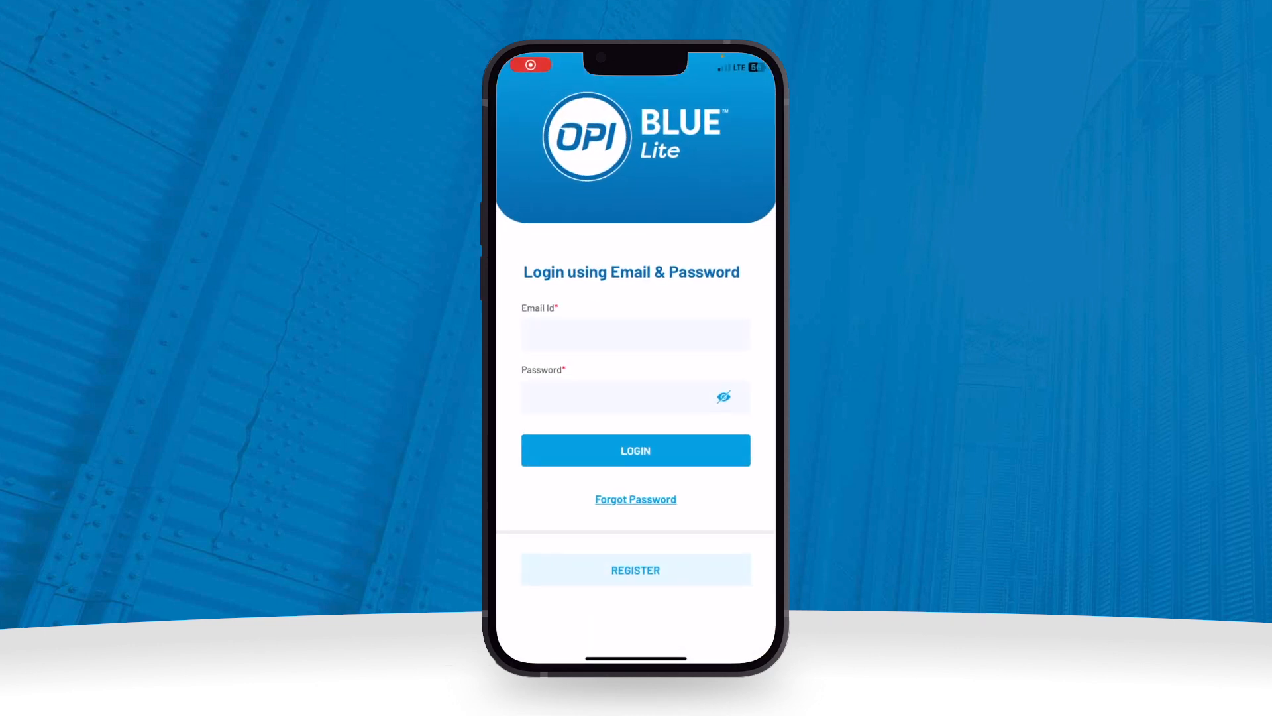
# Log in with the new opidemo email address and its password
pyautogui.click(635, 333)
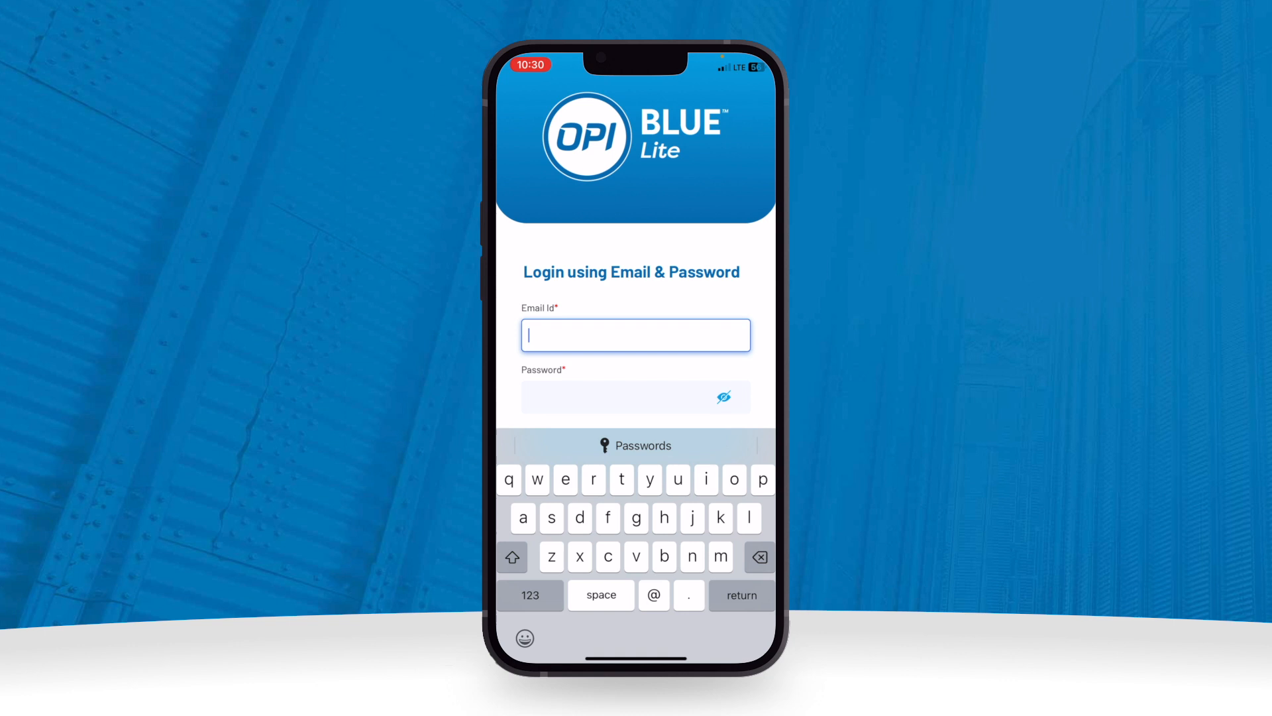
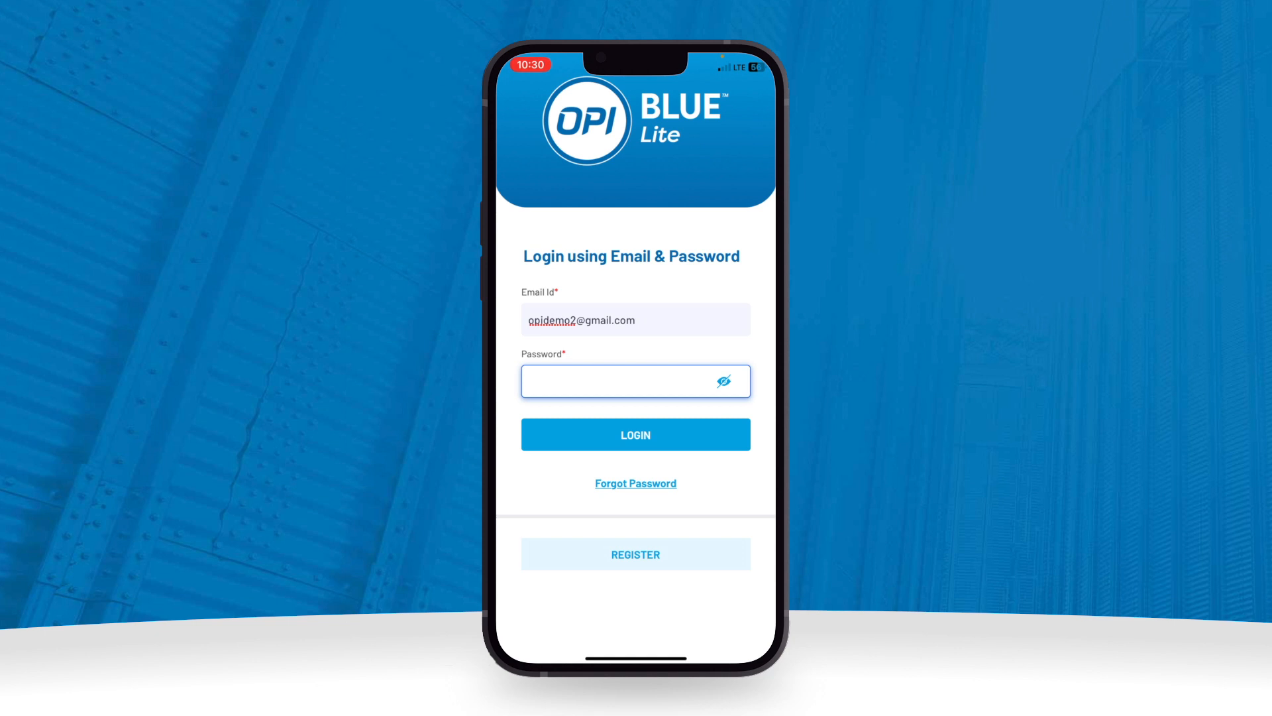
pyautogui.click(635, 434)
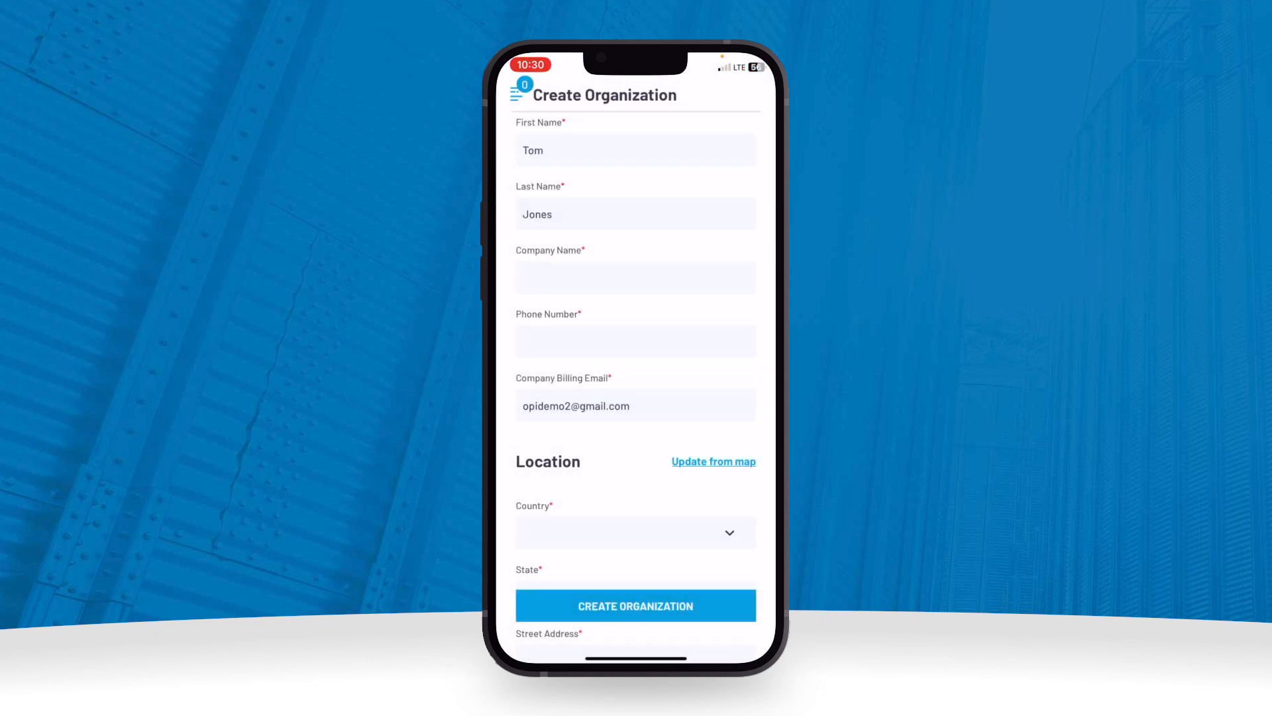
pyautogui.click(635, 277)
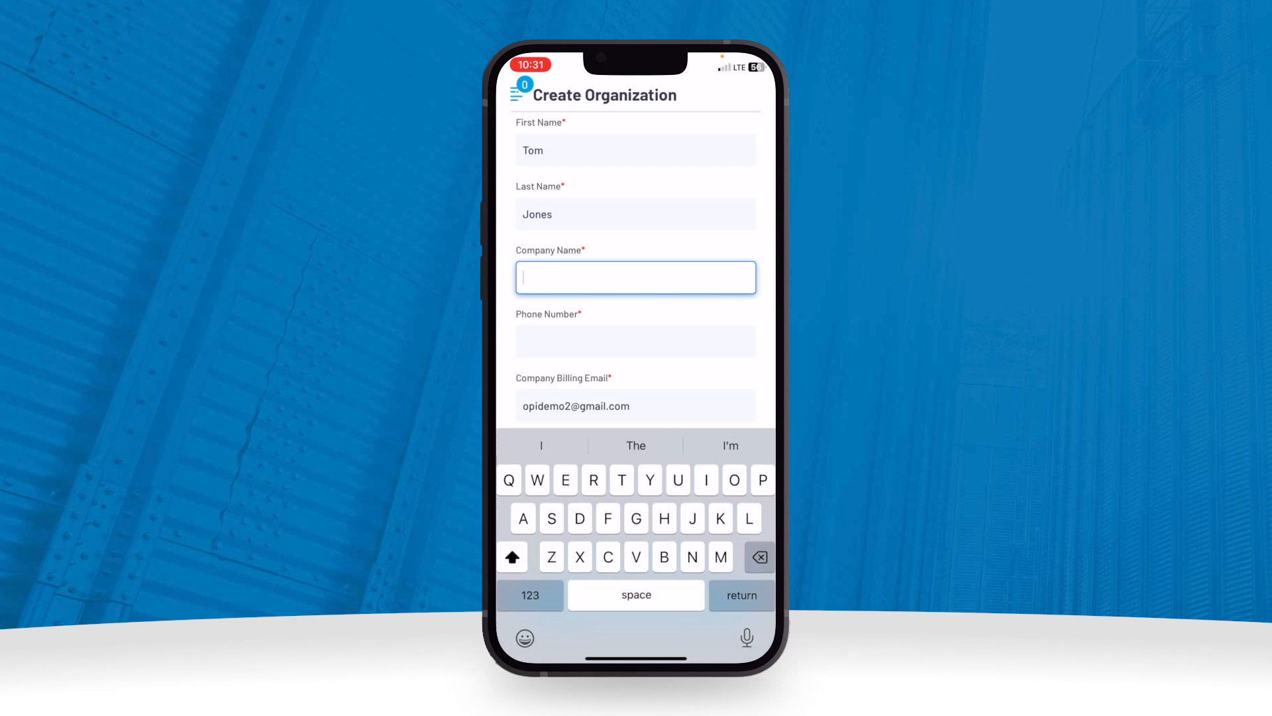
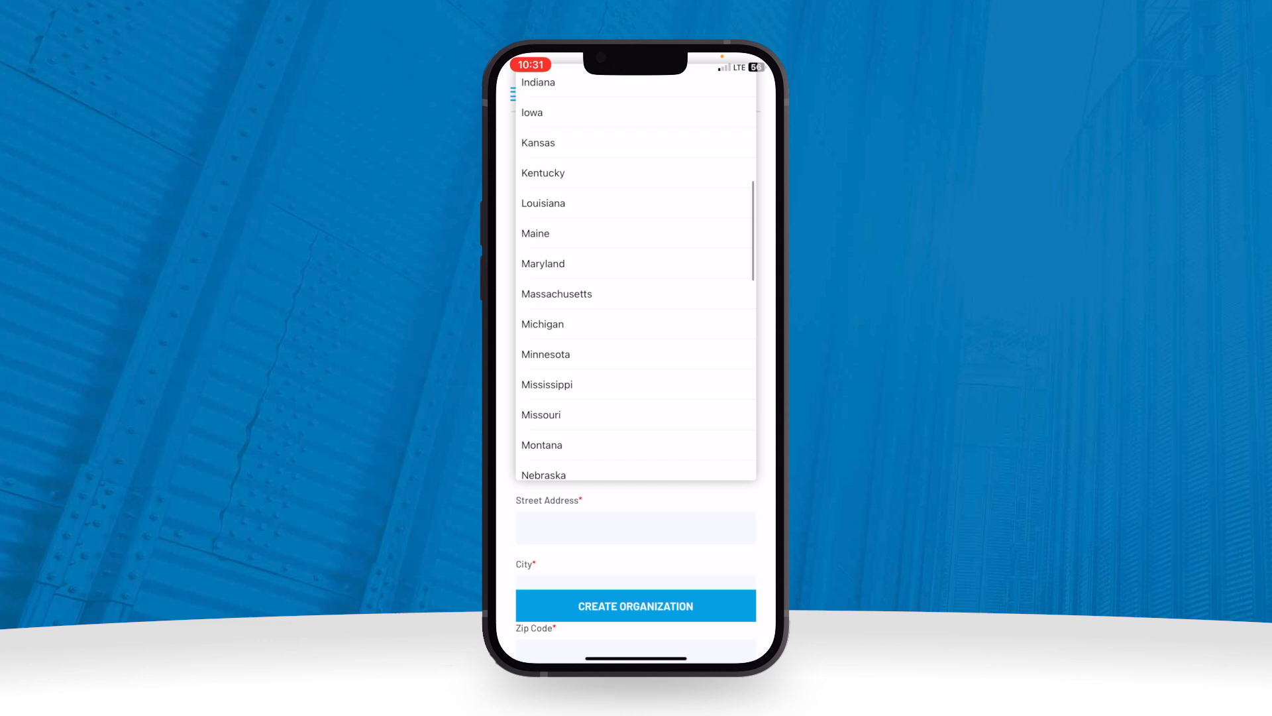
pyautogui.click(537, 141)
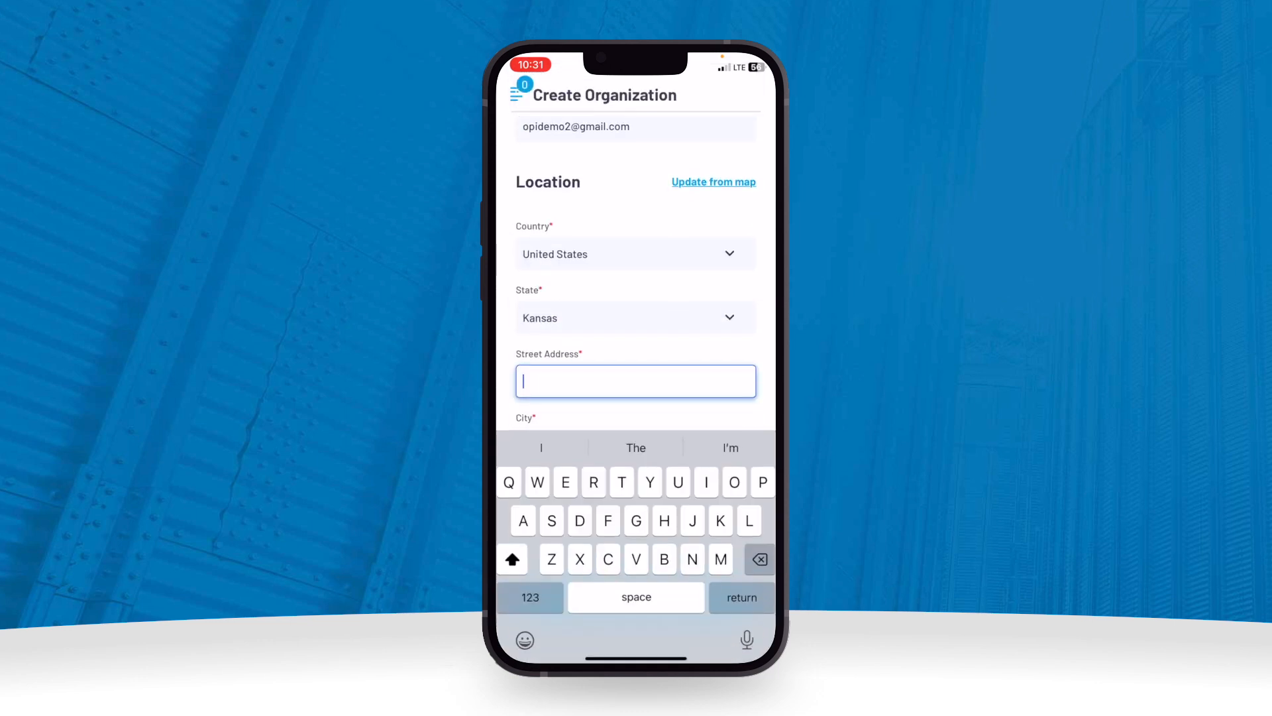
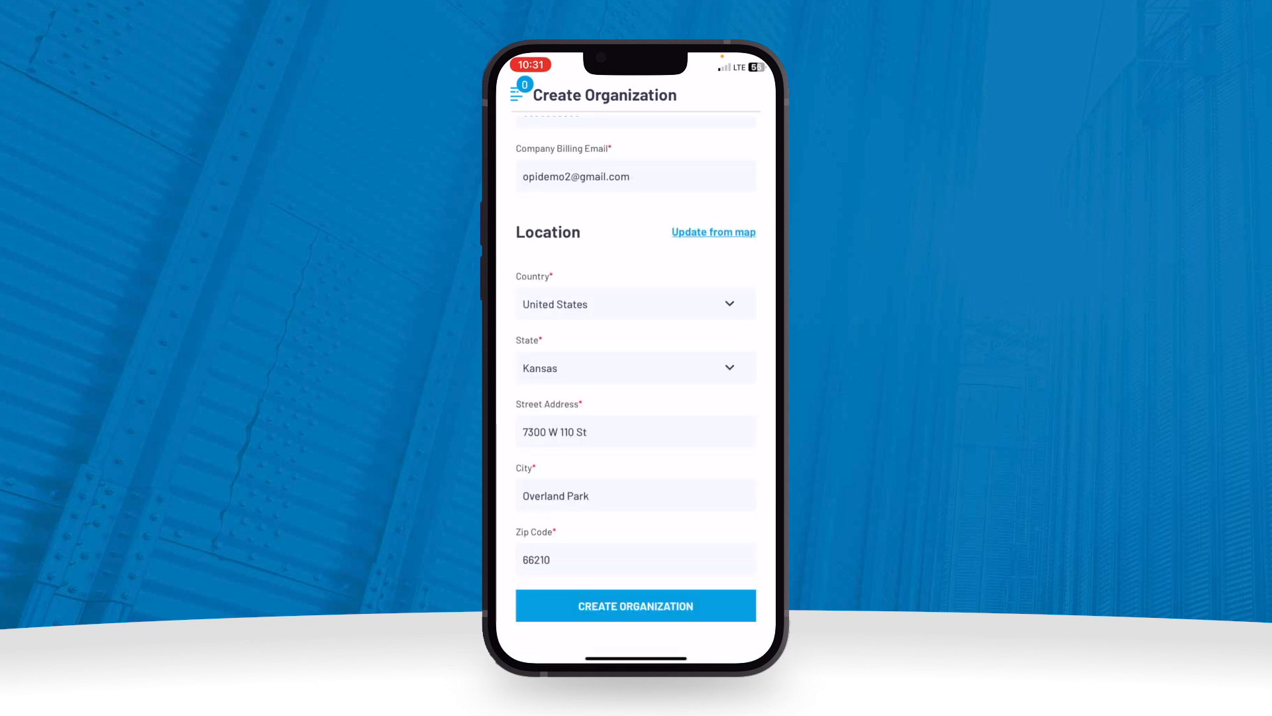
pyautogui.click(635, 605)
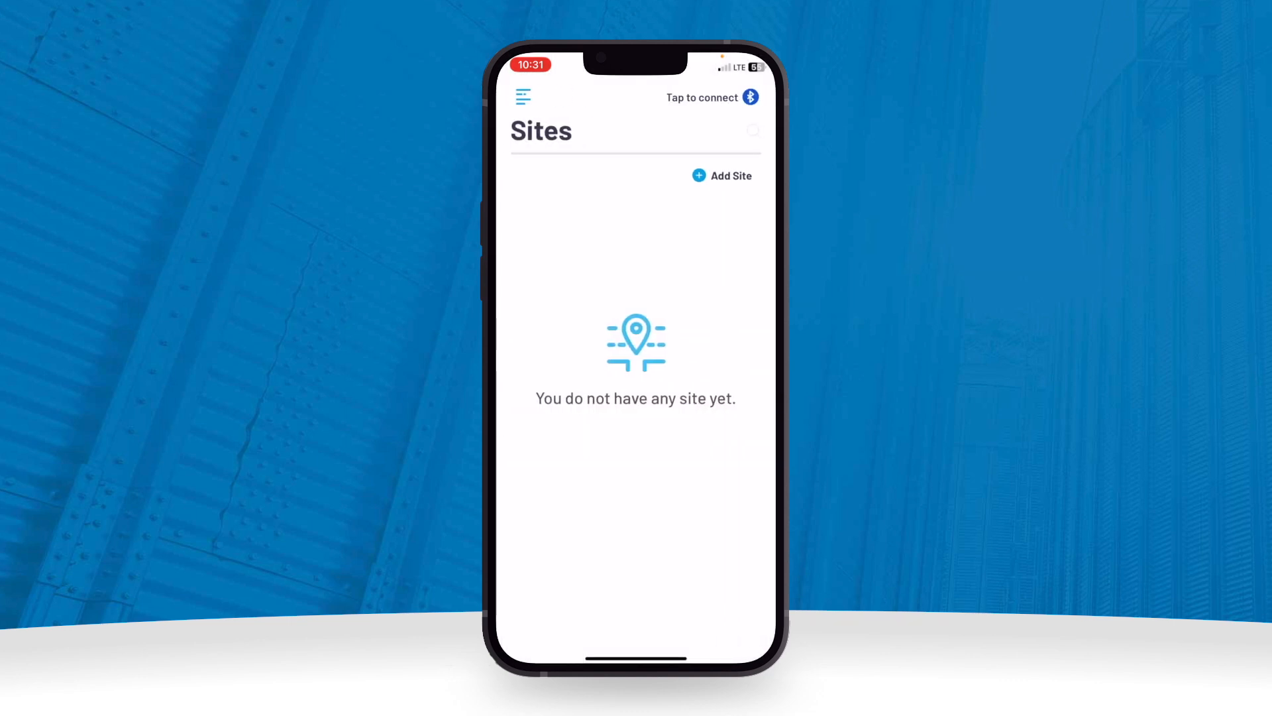